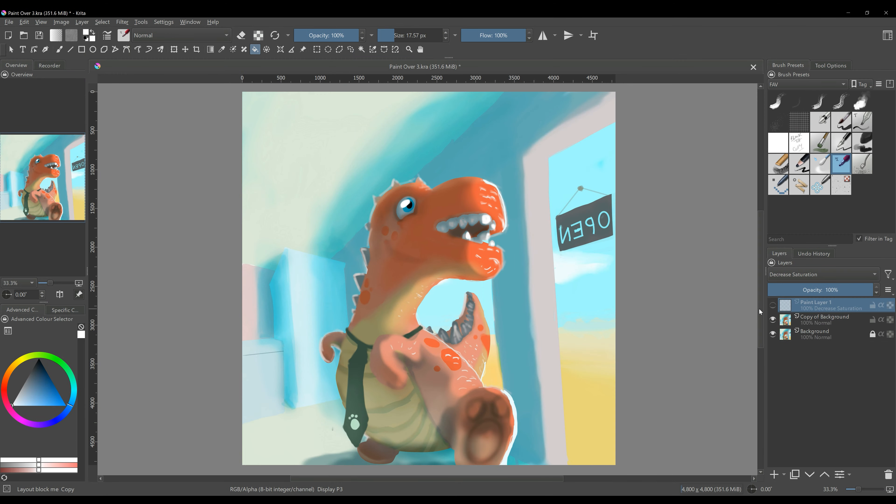
Make the Decrease Saturation layer (Paint Layer 1) visible to preview the painting in greyscale.
{"action": "left_click", "coordinate": [773, 305]}
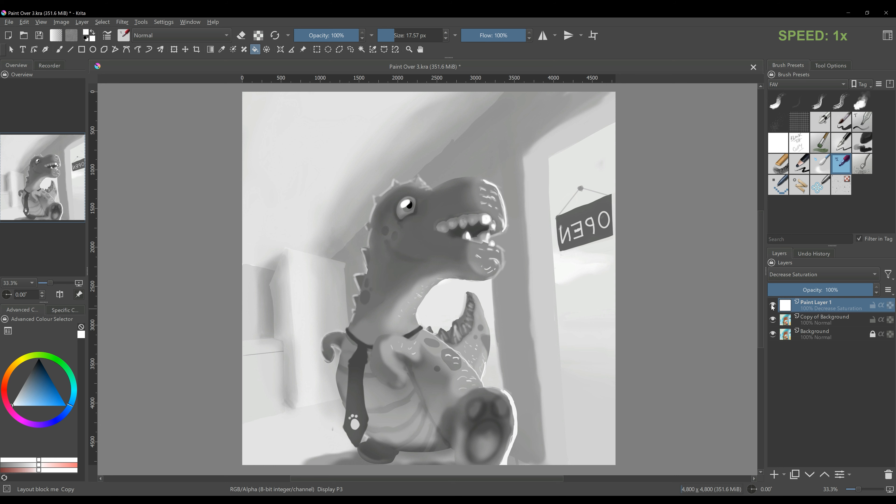
Hide the Decrease Saturation layer and resize the canvas to 4800 × 5400 px anchored at the top.
{"action": "left_click", "coordinate": [773, 305]}
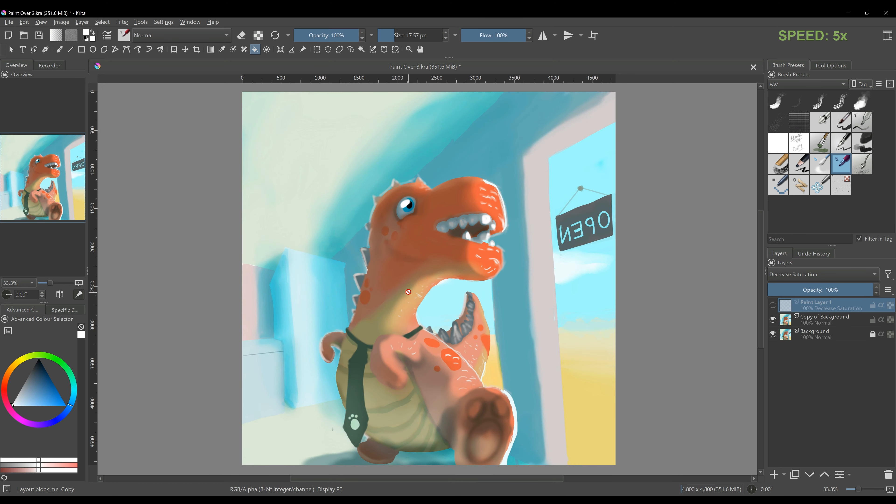
{"action": "left_click", "coordinate": [61, 22]}
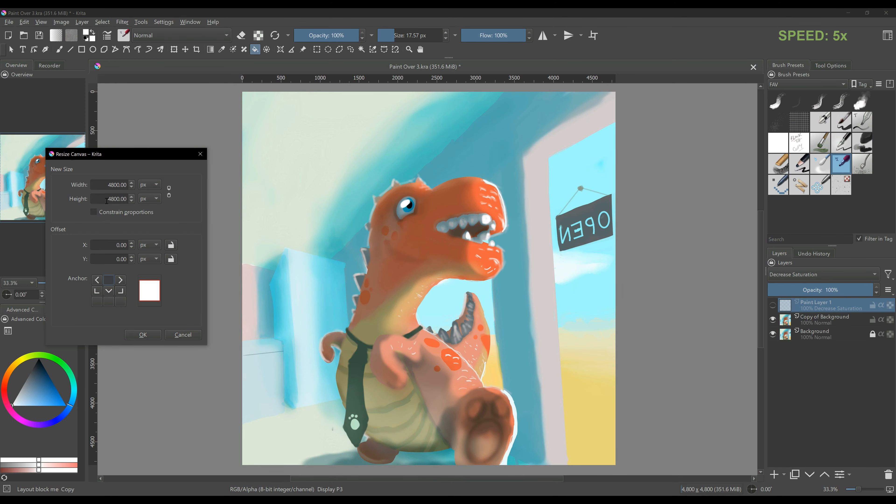
{"action": "left_click", "coordinate": [143, 334]}
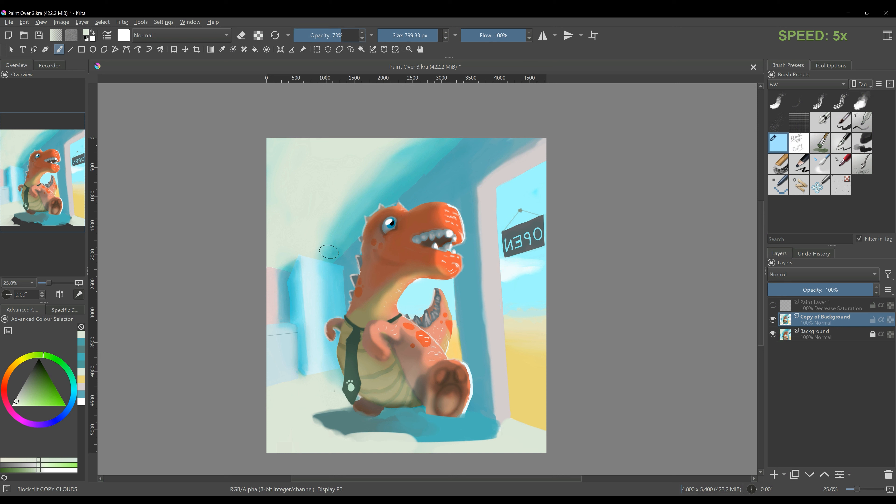
Paint over the head on Copy of Background: a mark beside the eye, smoother shading and sharper teeth.
{"action": "left_click_drag", "start_coordinate": [329, 252], "coordinate": [403, 445]}
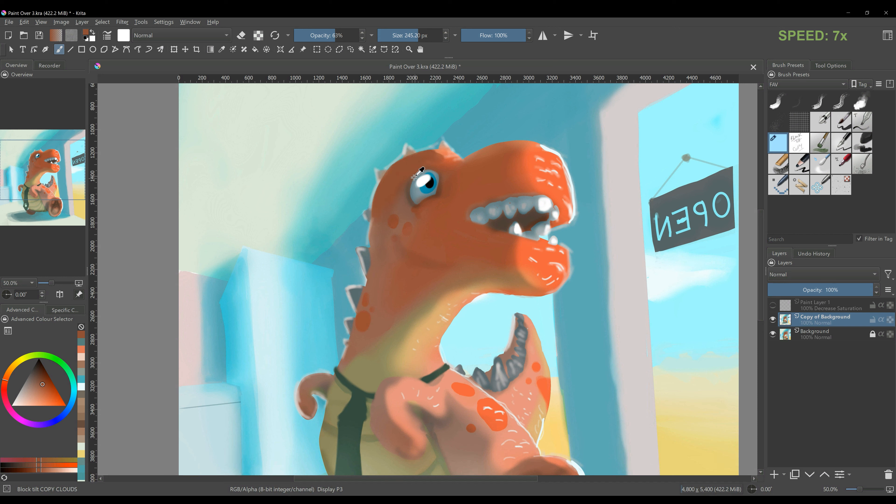
{"action": "left_click_drag", "start_coordinate": [420, 172], "coordinate": [402, 211]}
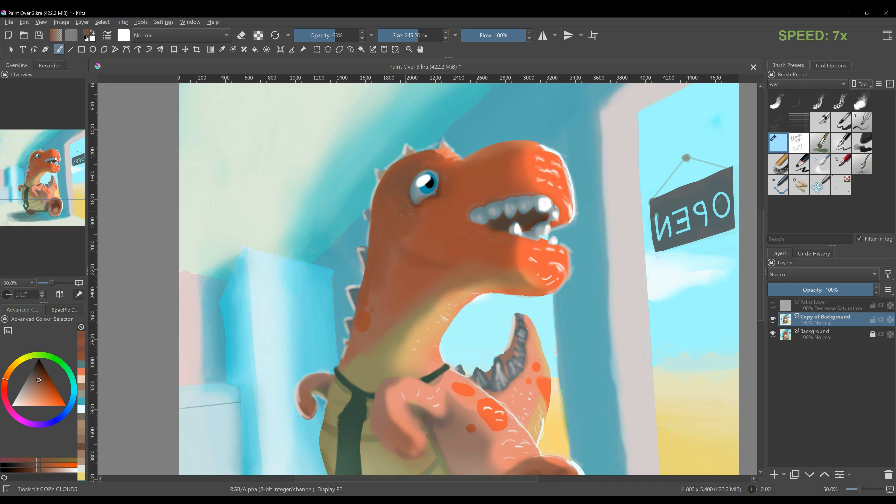
{"action": "left_click", "coordinate": [57, 390]}
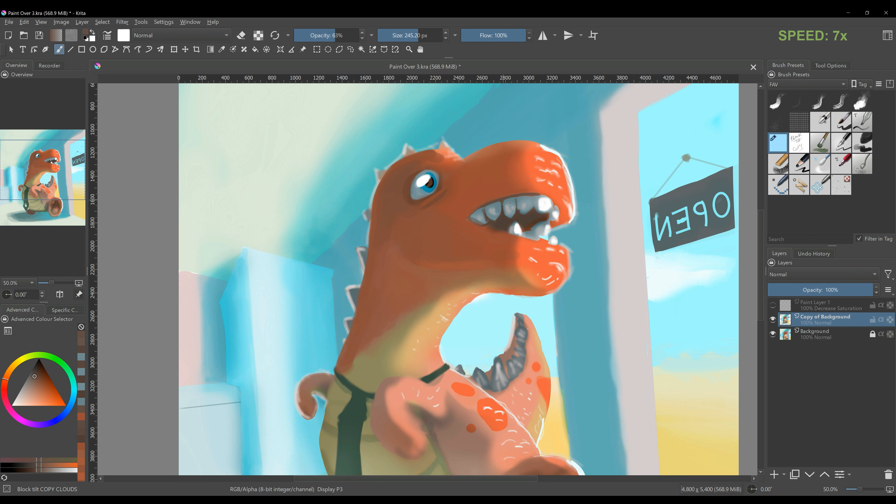
{"action": "left_click_drag", "start_coordinate": [491, 203], "coordinate": [506, 231]}
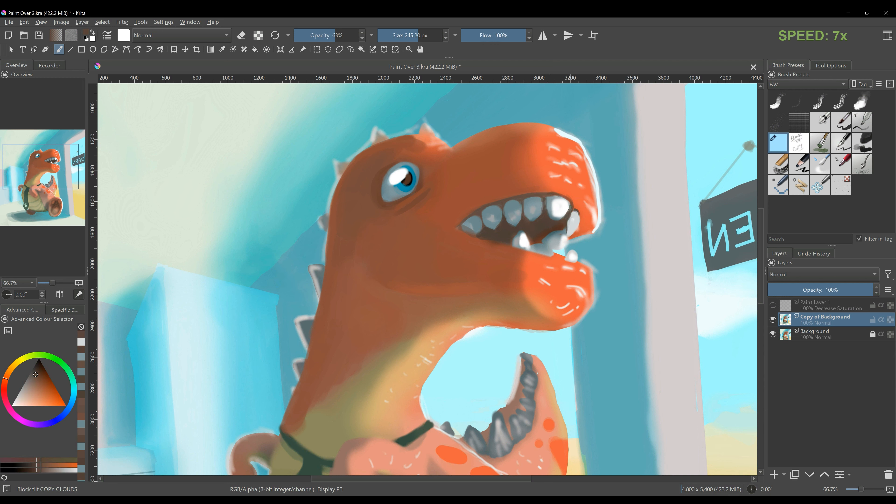
{"action": "left_click_drag", "start_coordinate": [560, 200], "coordinate": [540, 232]}
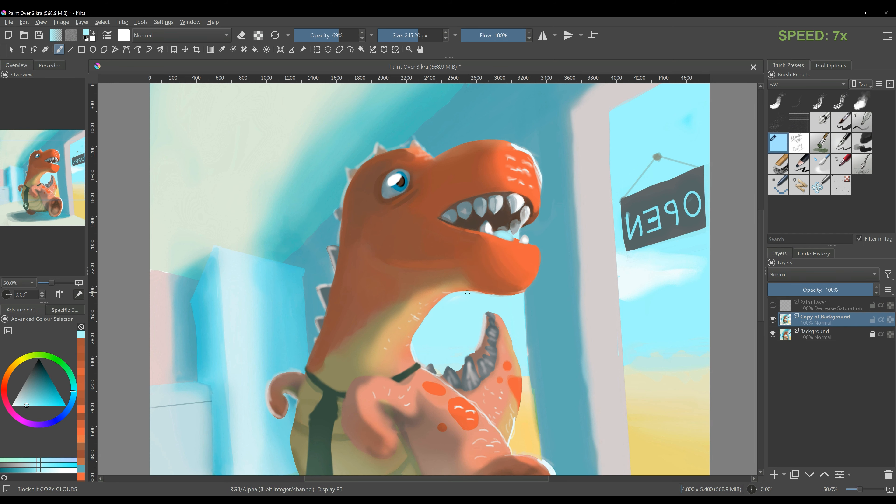
Smooth the orange on the raised arm and repaint the body and foot in picked skin tones.
{"action": "scroll", "scroll_direction": "down", "scroll_amount": 3}
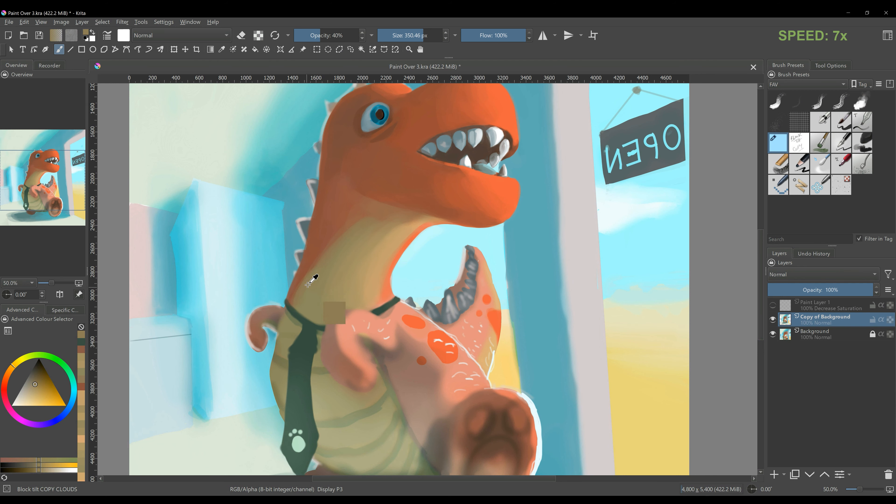
{"action": "scroll", "scroll_direction": "down", "scroll_amount": 3}
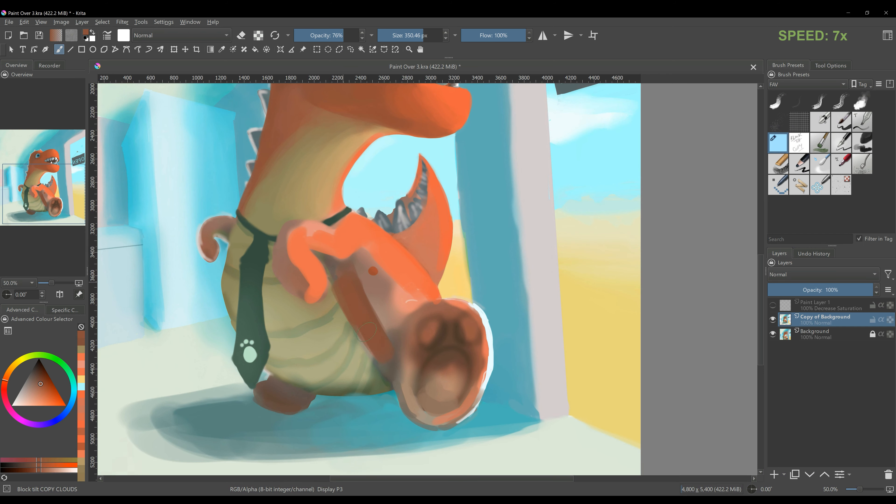
{"action": "left_click_drag", "start_coordinate": [343, 257], "coordinate": [411, 291]}
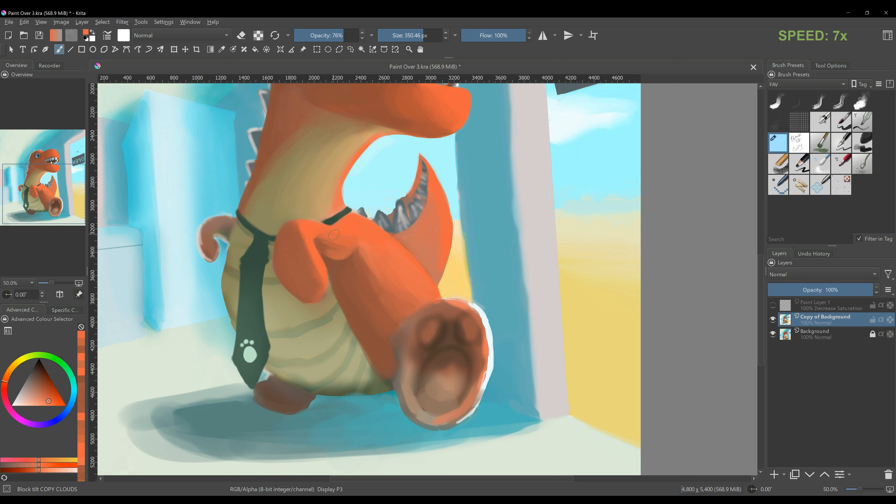
{"action": "scroll", "scroll_direction": "down", "scroll_amount": 3}
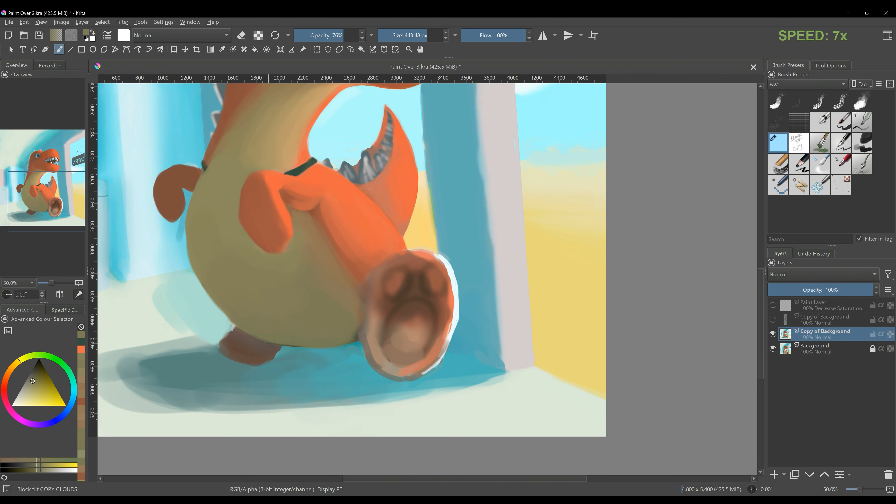
Add Paint Layer 2 and brush shading onto the dinosaur's head and neck.
{"action": "scroll", "scroll_direction": "right", "scroll_amount": 3}
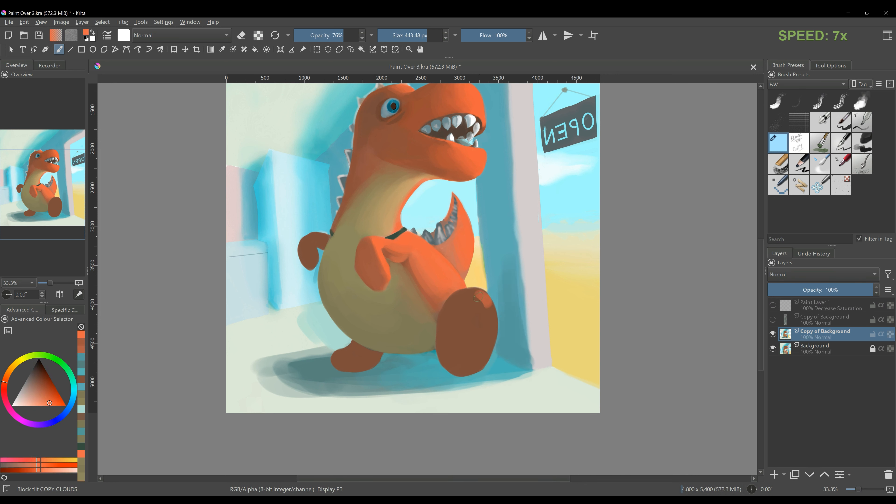
{"action": "left_click", "coordinate": [486, 314]}
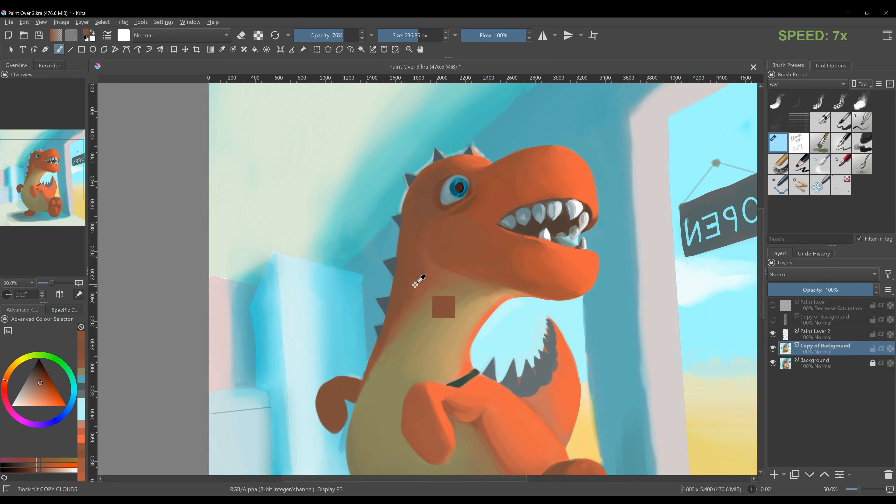
Select along the head edge with the polygonal tool, then repaint the feet and floor shadow.
{"action": "scroll", "scroll_direction": "down", "scroll_amount": 3}
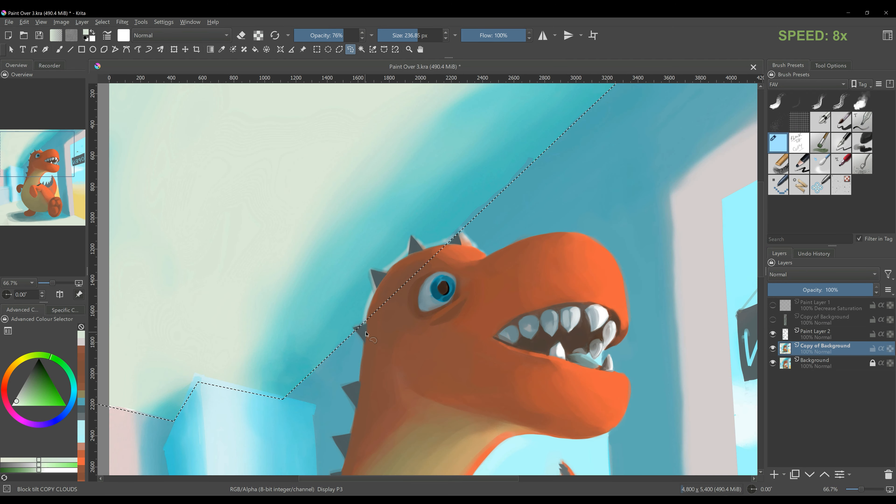
{"action": "scroll", "scroll_direction": "down", "scroll_amount": 3}
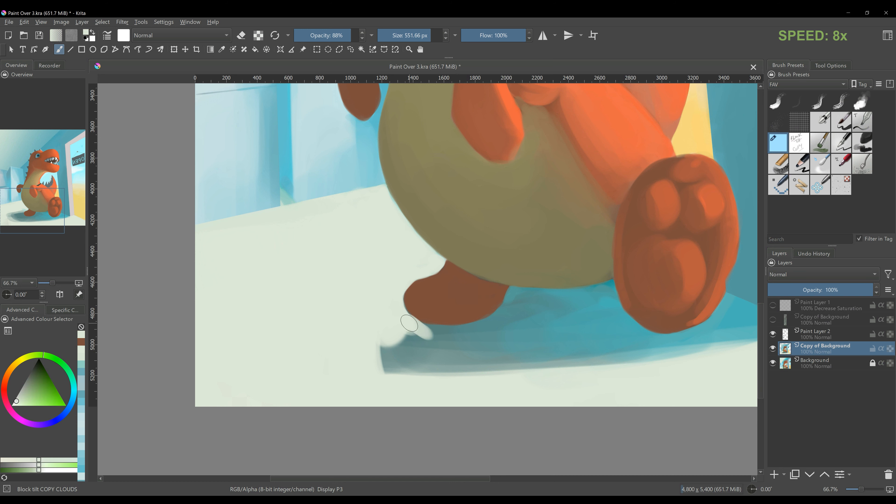
Brush a blue shadow along the floor and extend it beneath the dinosaur's feet.
{"action": "left_click_drag", "start_coordinate": [408, 326], "coordinate": [605, 285]}
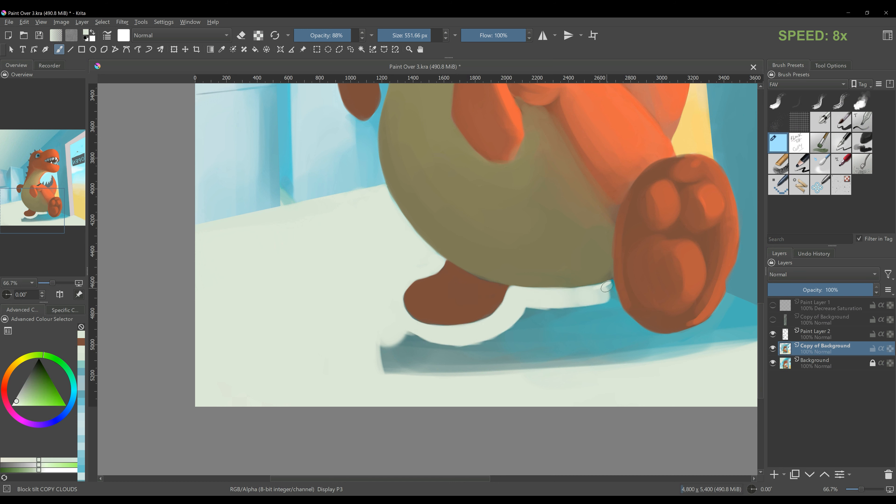
{"action": "left_click_drag", "start_coordinate": [606, 286], "coordinate": [562, 320]}
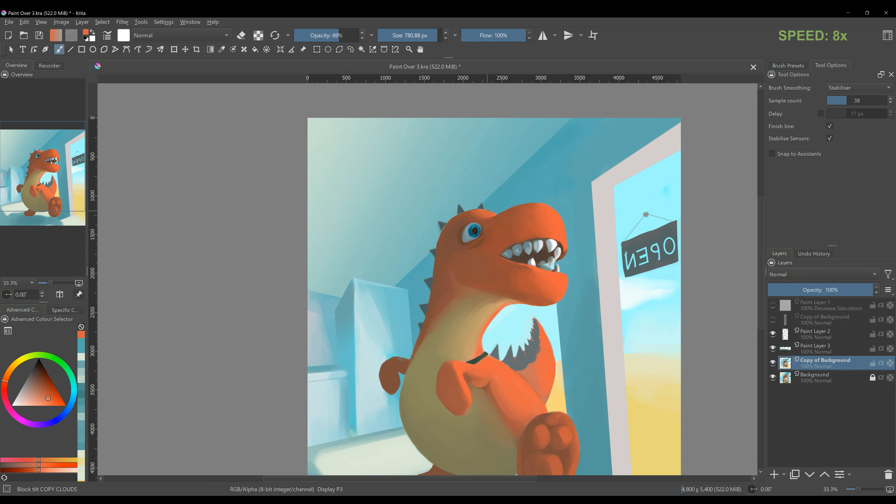
Paint a dark green tie with a paw-print emblem on Paint Layer 3 and refine its pointed tip.
{"action": "left_click", "coordinate": [339, 48]}
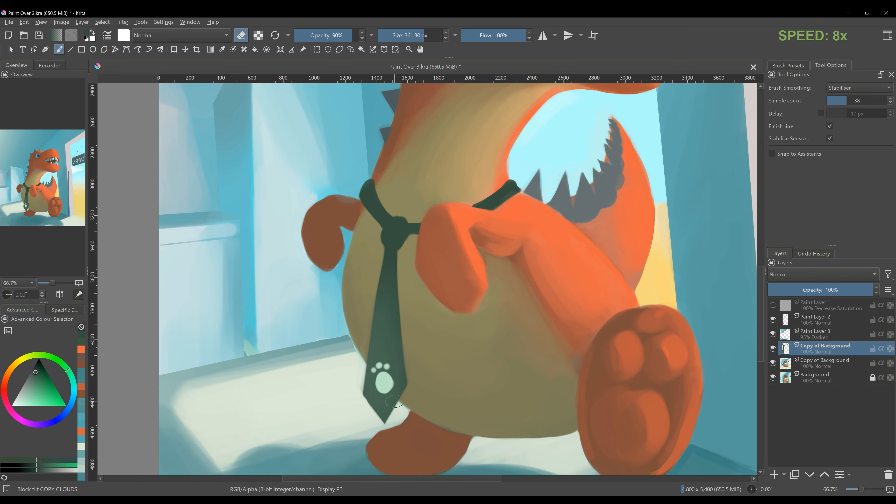
{"action": "scroll", "scroll_direction": "down", "scroll_amount": 3}
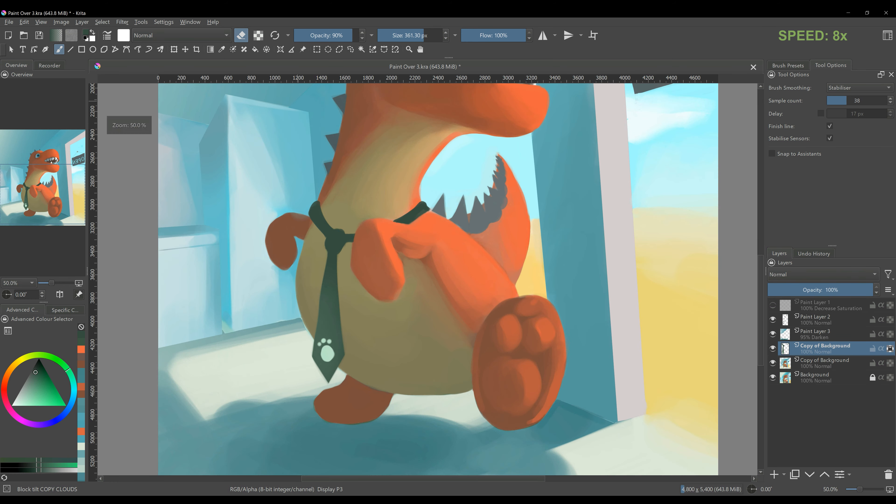
{"action": "left_click_drag", "start_coordinate": [334, 235], "coordinate": [320, 372]}
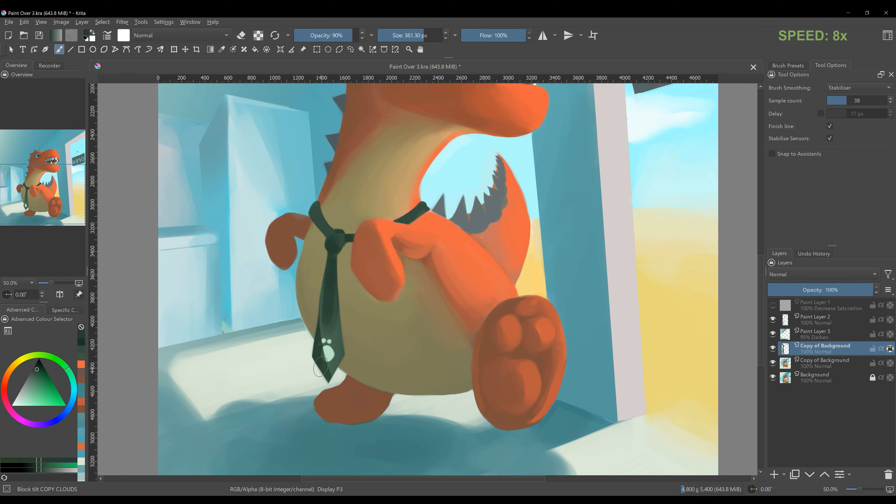
{"action": "left_click", "coordinate": [320, 354]}
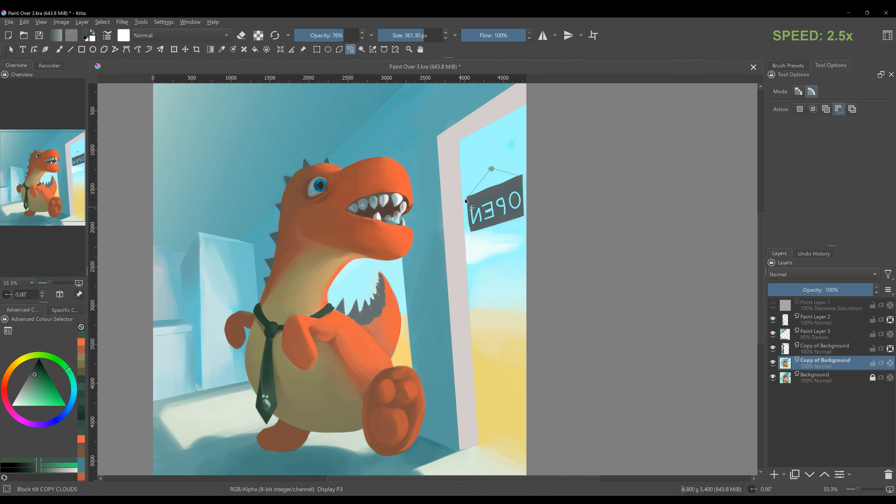
Transform the selected OPEN sign rightward to the canvas edge, apply it, and return to the brush.
{"action": "left_click", "coordinate": [173, 49]}
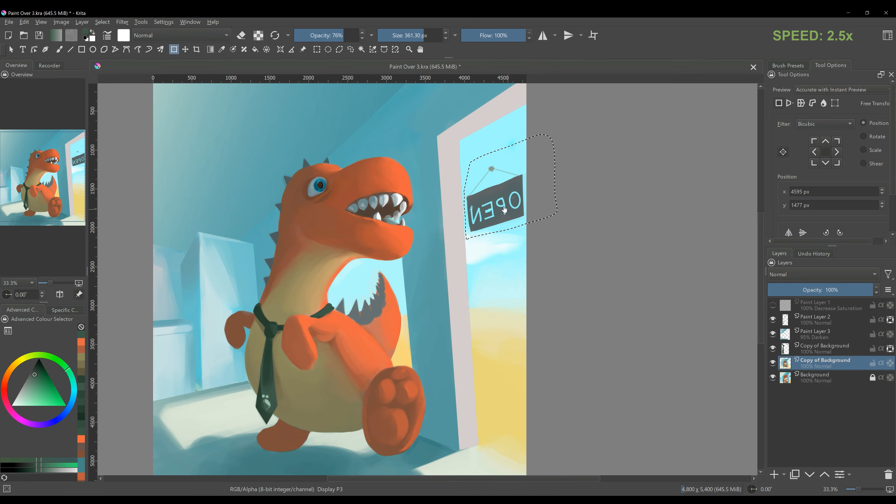
{"action": "left_click_drag", "start_coordinate": [505, 196], "coordinate": [532, 220]}
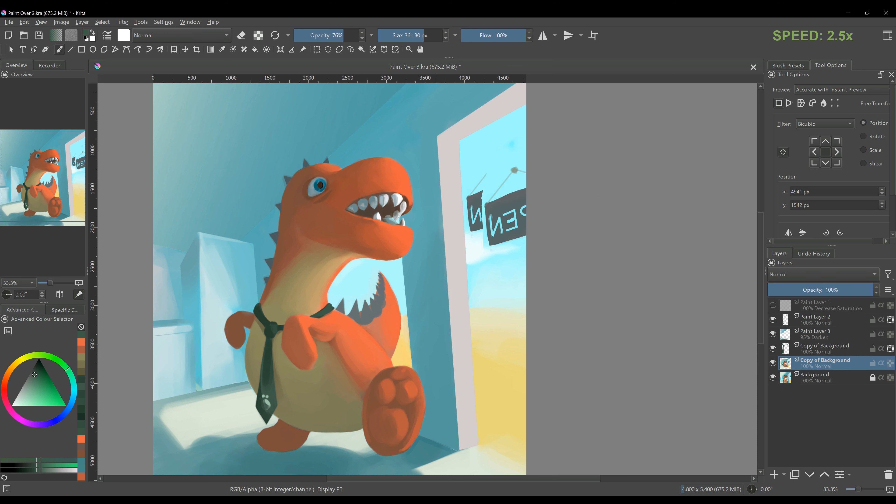
{"action": "left_click", "coordinate": [55, 49]}
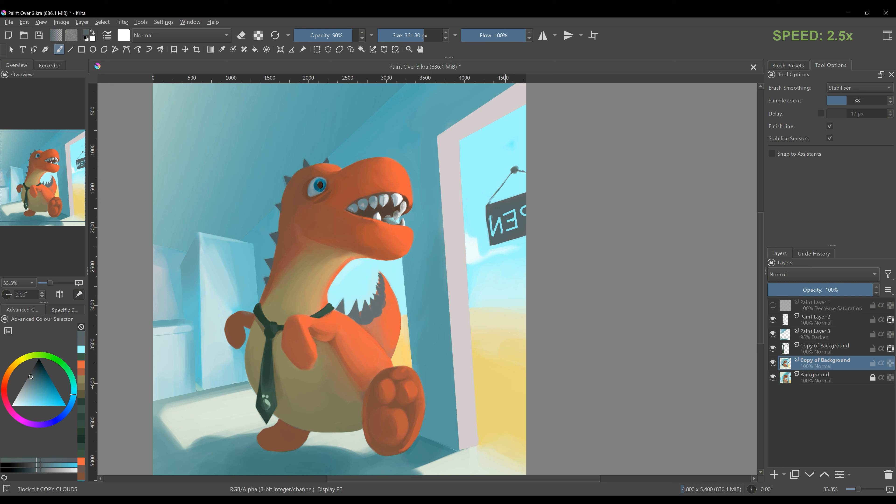
{"action": "left_click", "coordinate": [33, 402]}
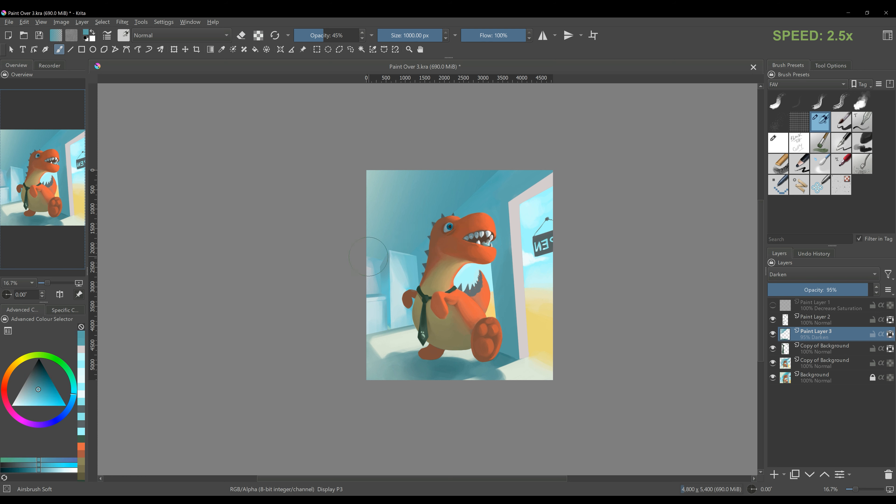
Erase part of the Darken overlay over the upper room with the Airbrush Soft preset.
{"action": "left_click", "coordinate": [241, 35]}
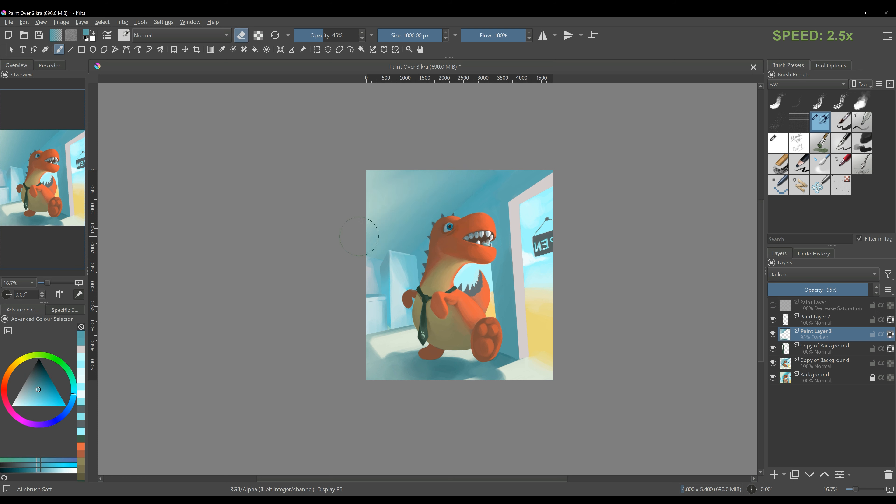
{"action": "mouse_move", "coordinate": [366, 345]}
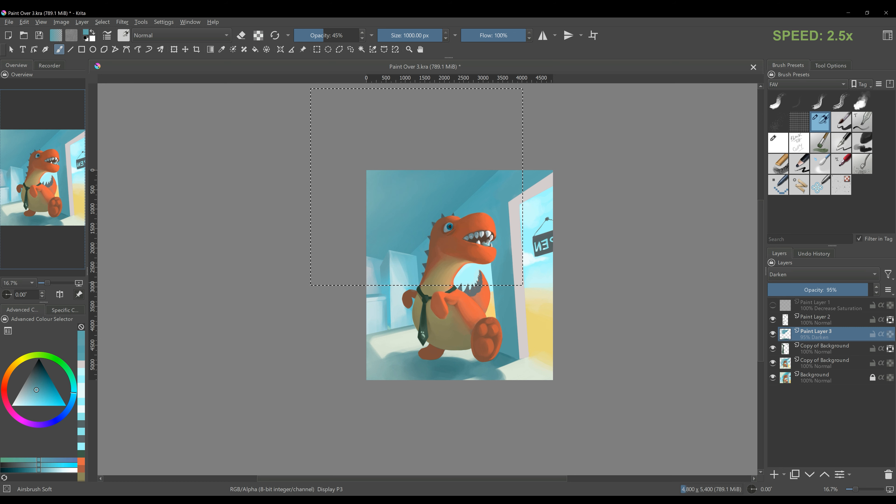
{"action": "scroll", "scroll_direction": "down", "scroll_amount": 3}
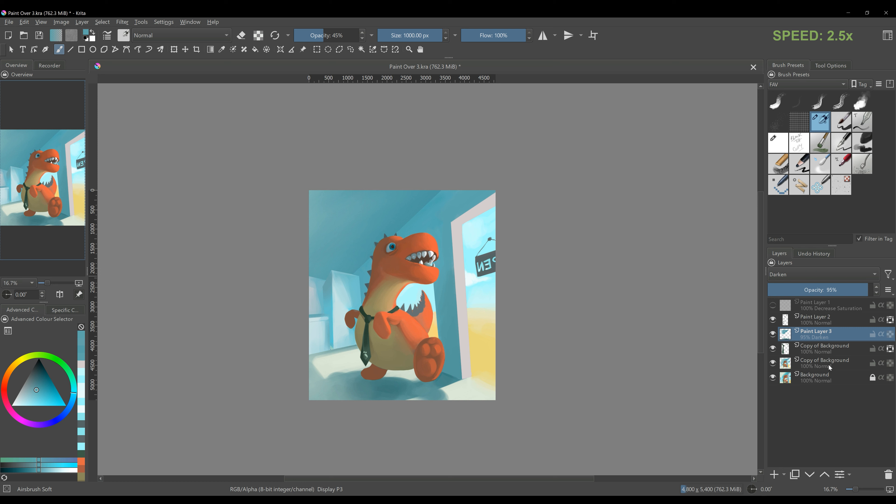
{"action": "left_click", "coordinate": [774, 474]}
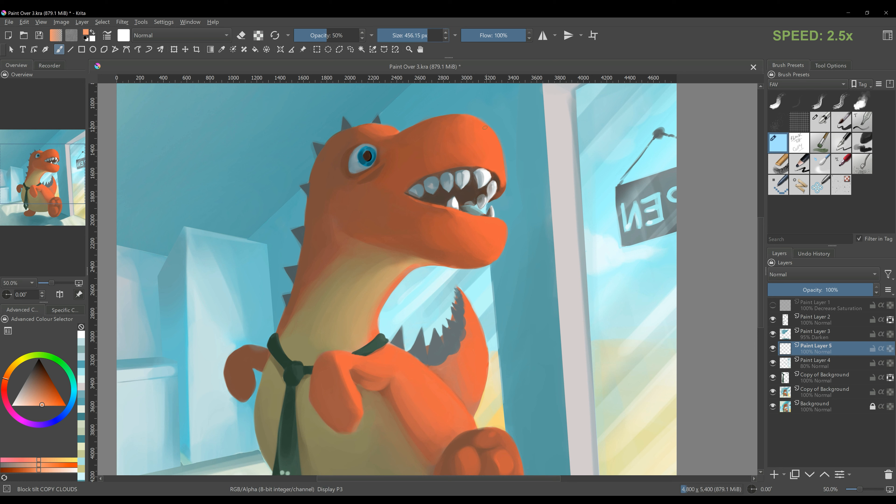
Dapple light orange spots across the dinosaur's snout and head, picking an orange from the colour selector.
{"action": "left_click_drag", "start_coordinate": [480, 125], "coordinate": [499, 162]}
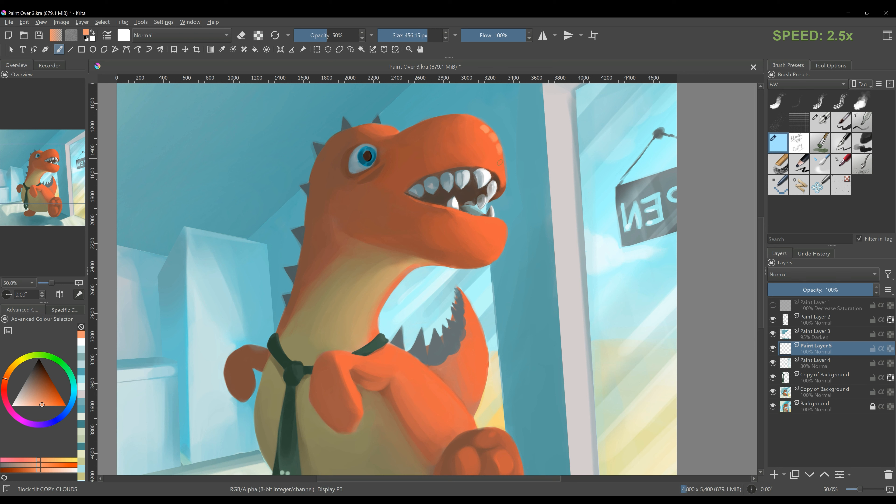
{"action": "left_click_drag", "start_coordinate": [474, 117], "coordinate": [500, 160]}
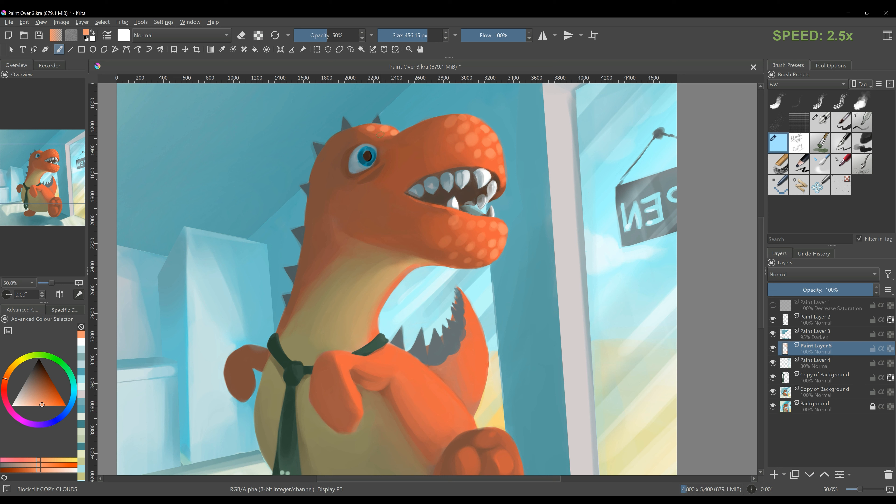
{"action": "left_click", "coordinate": [333, 190]}
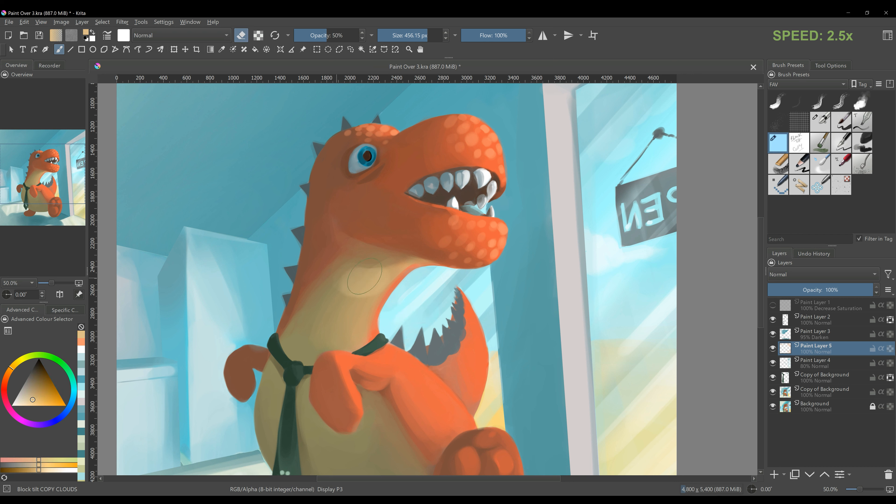
{"action": "left_click_drag", "start_coordinate": [364, 275], "coordinate": [326, 349]}
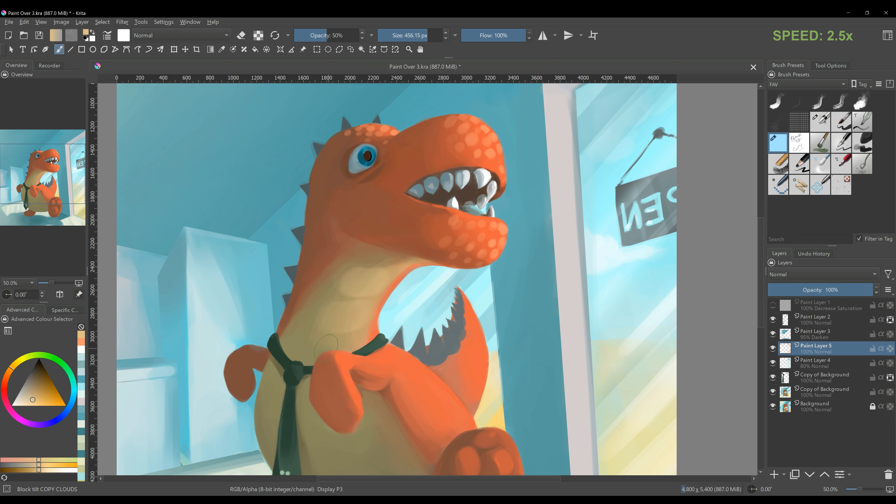
{"action": "left_click", "coordinate": [241, 35]}
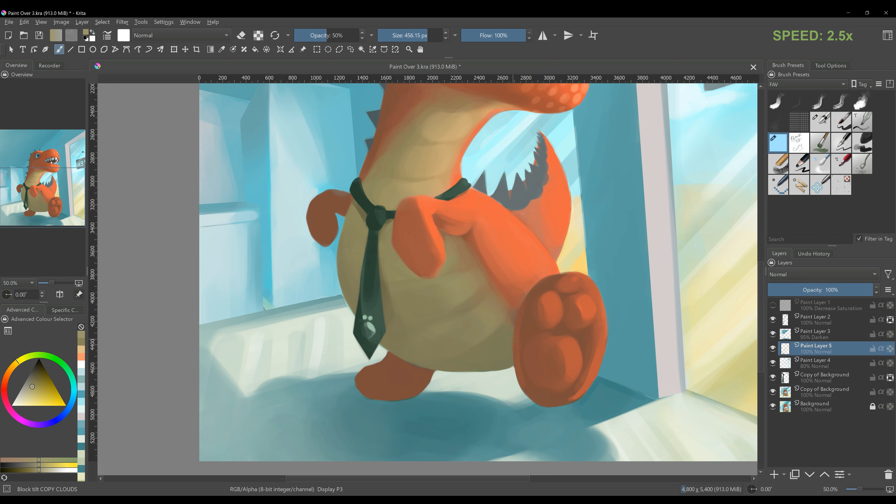
{"action": "left_click", "coordinate": [241, 35]}
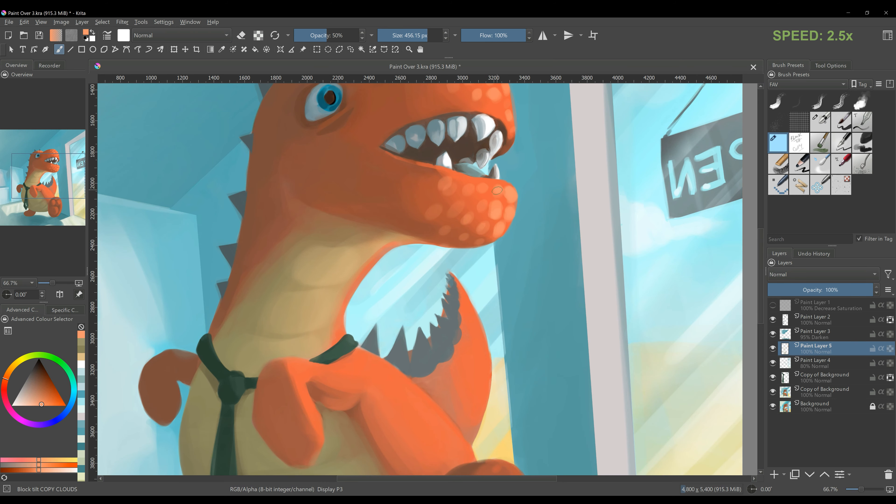
Paint lighter orange spots along the dinosaur's back and near the back spikes.
{"action": "scroll", "scroll_direction": "down", "scroll_amount": 3}
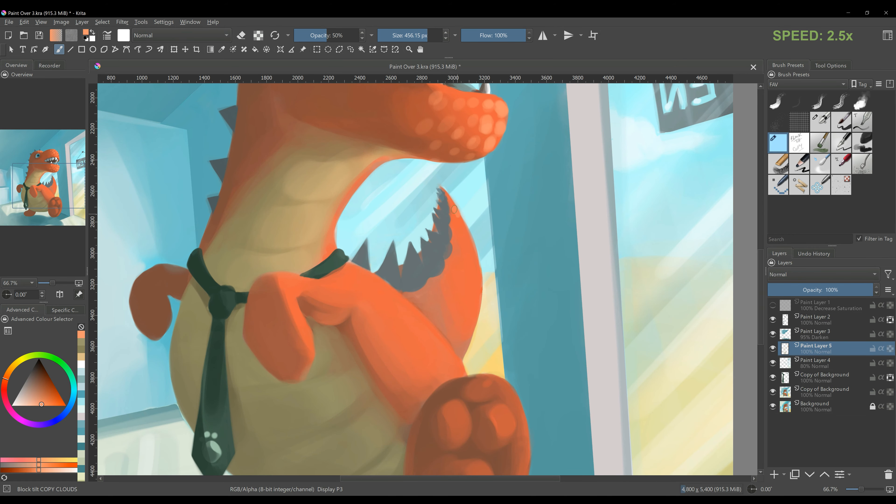
{"action": "left_click_drag", "start_coordinate": [451, 203], "coordinate": [462, 279]}
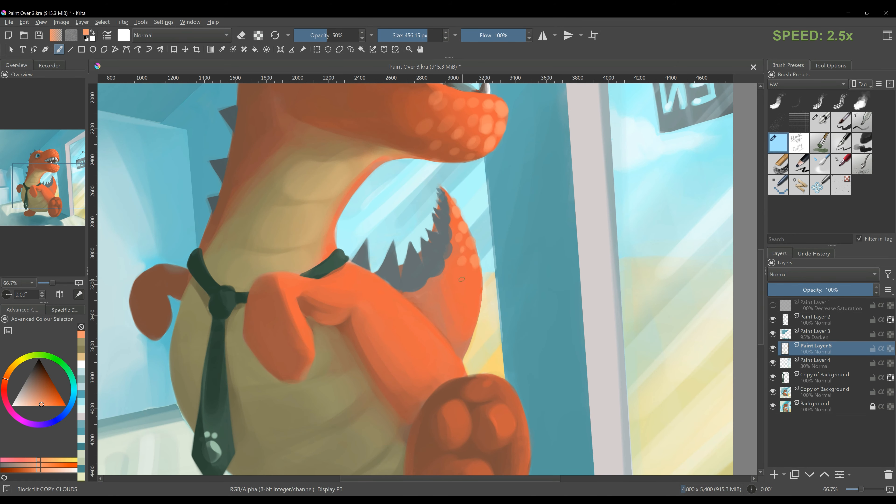
{"action": "left_click_drag", "start_coordinate": [451, 268], "coordinate": [466, 331]}
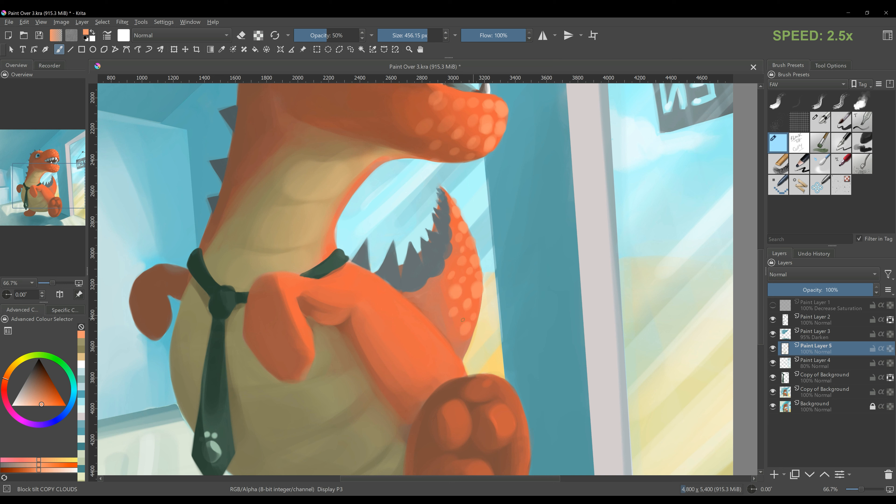
{"action": "left_click_drag", "start_coordinate": [354, 275], "coordinate": [434, 343]}
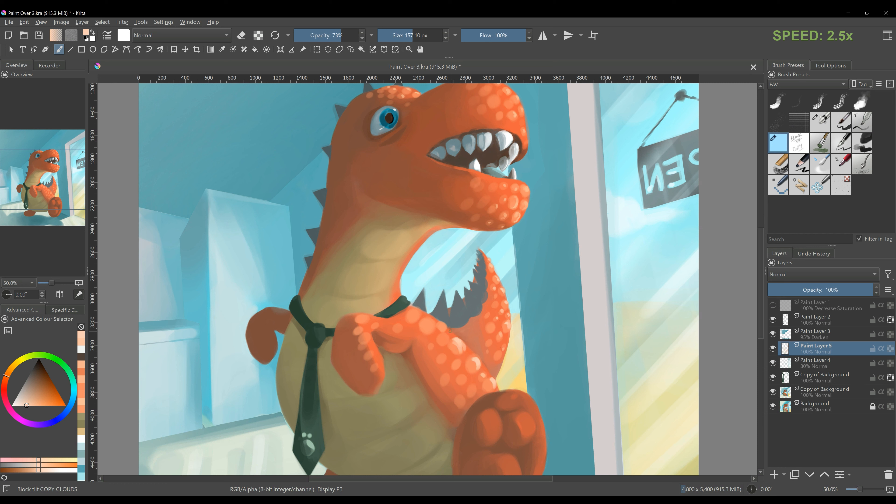
Dab spots onto the lower back and tail so the whole body is spotted.
{"action": "left_click", "coordinate": [460, 348]}
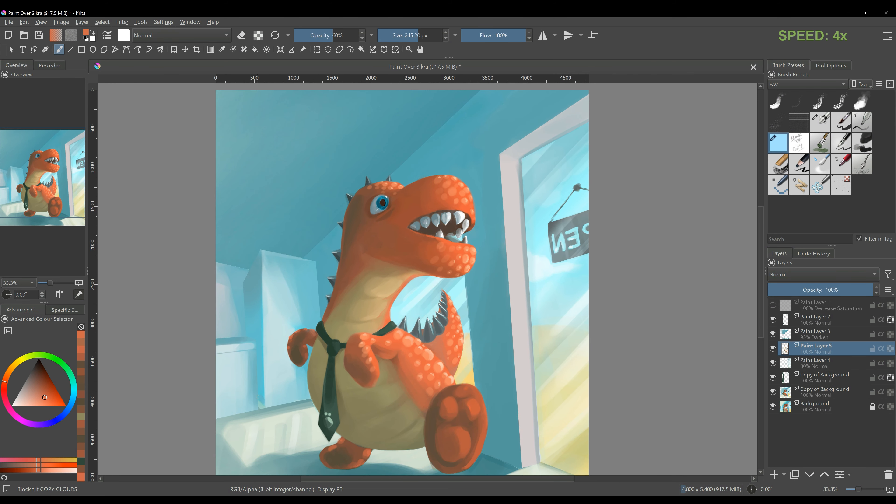
Add a new paint layer set to Overlay at 50% and brush warm light over the scene.
{"action": "left_click", "coordinate": [816, 362]}
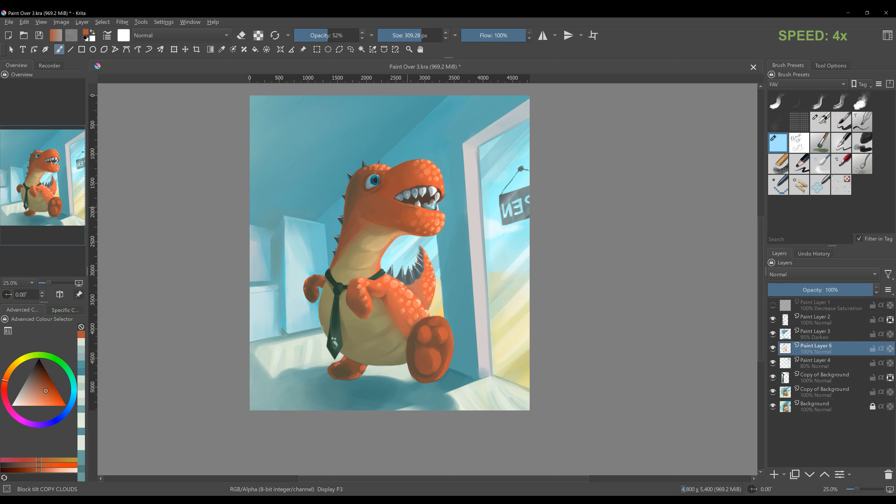
{"action": "left_click", "coordinate": [438, 283]}
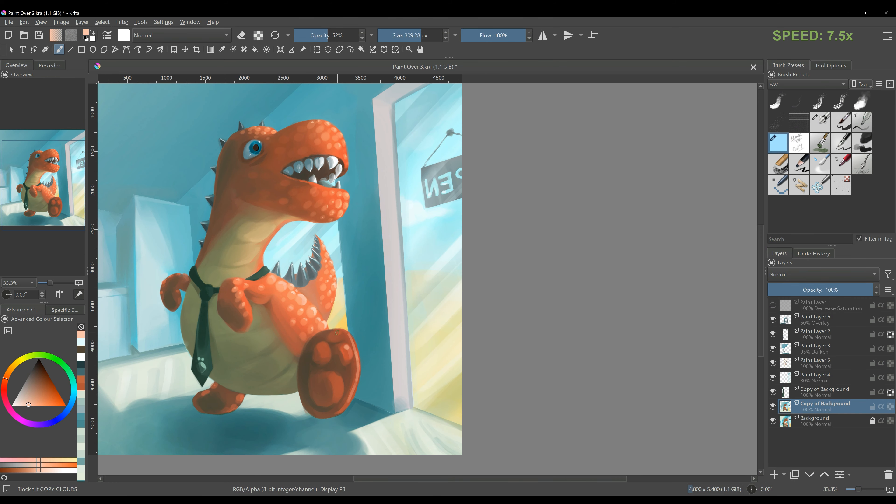
{"action": "scroll", "scroll_direction": "down", "scroll_amount": 3}
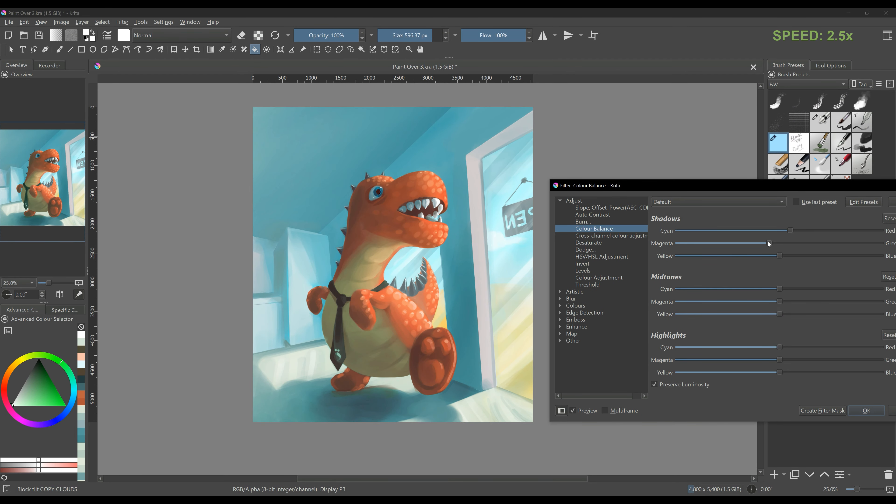
Shift shadow, midtone and highlight sliders toward warm red tones, preview the change and apply it.
{"action": "left_click_drag", "start_coordinate": [779, 255], "coordinate": [790, 255]}
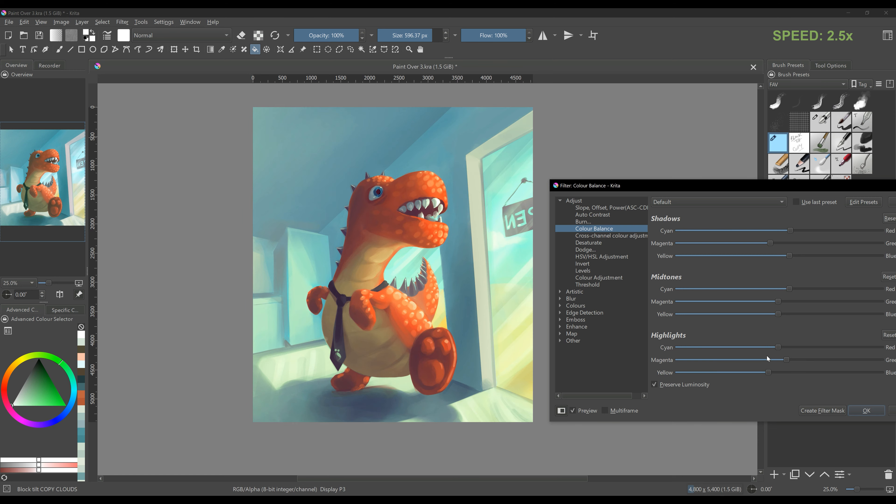
{"action": "left_click_drag", "start_coordinate": [777, 346], "coordinate": [737, 346]}
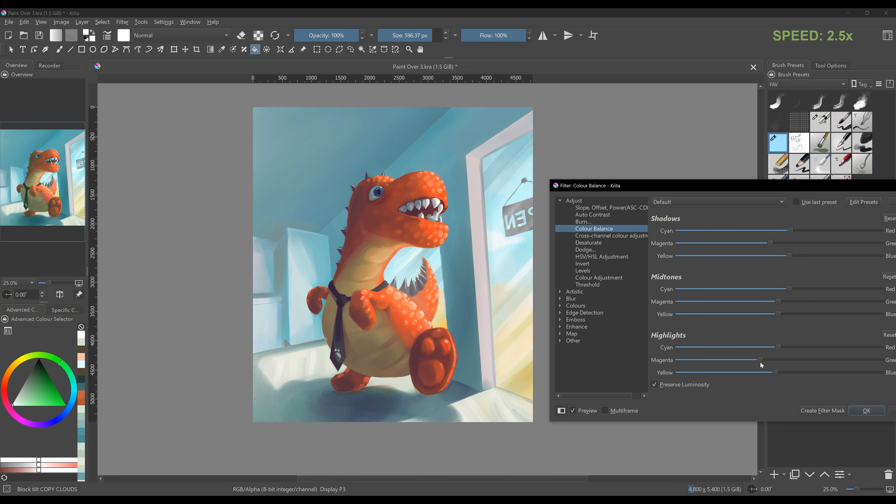
{"action": "left_click_drag", "start_coordinate": [766, 346], "coordinate": [806, 347]}
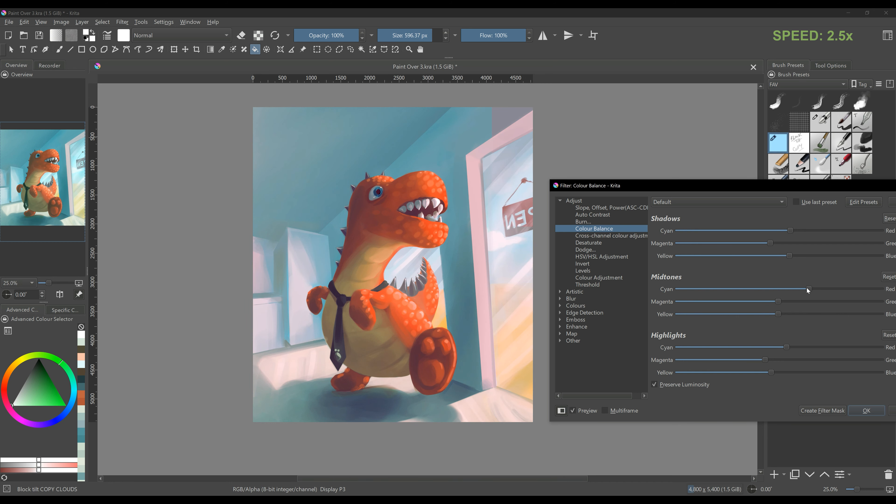
{"action": "left_click_drag", "start_coordinate": [807, 290], "coordinate": [793, 290]}
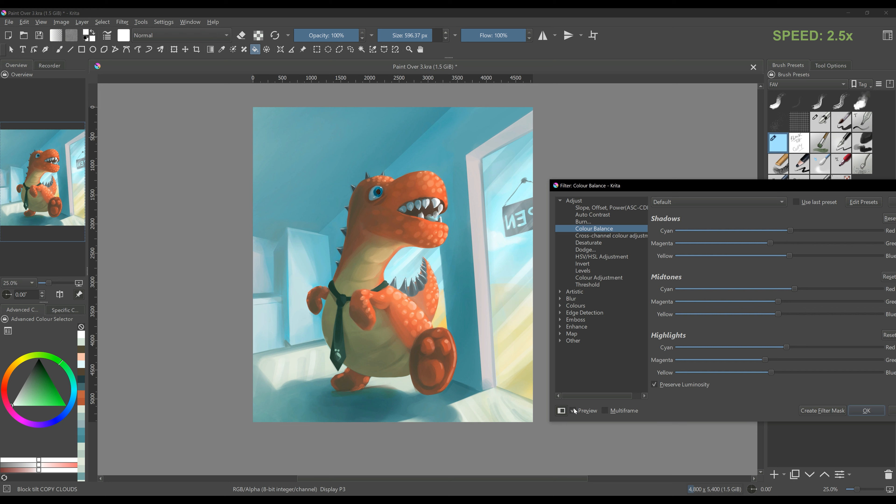
{"action": "left_click", "coordinate": [573, 410]}
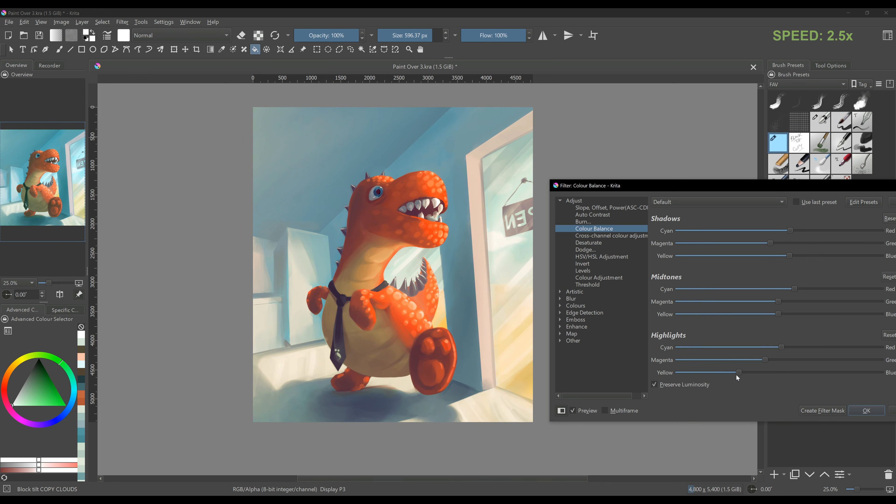
{"action": "left_click", "coordinate": [865, 410]}
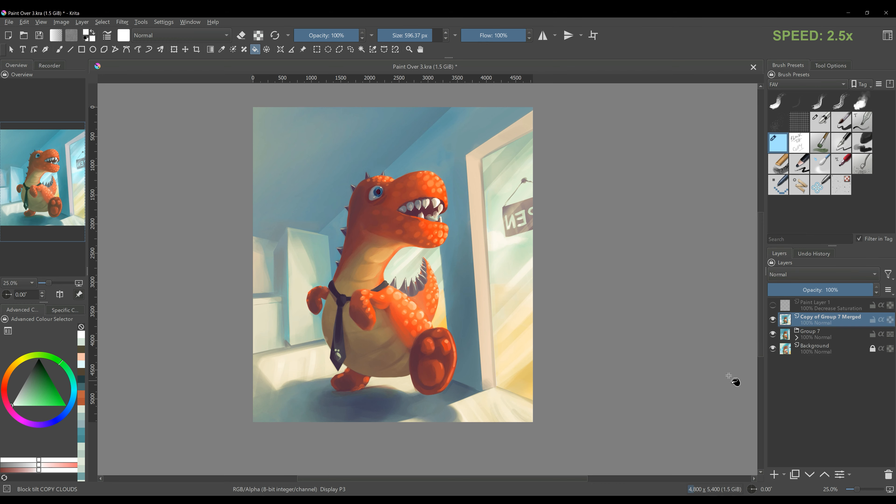